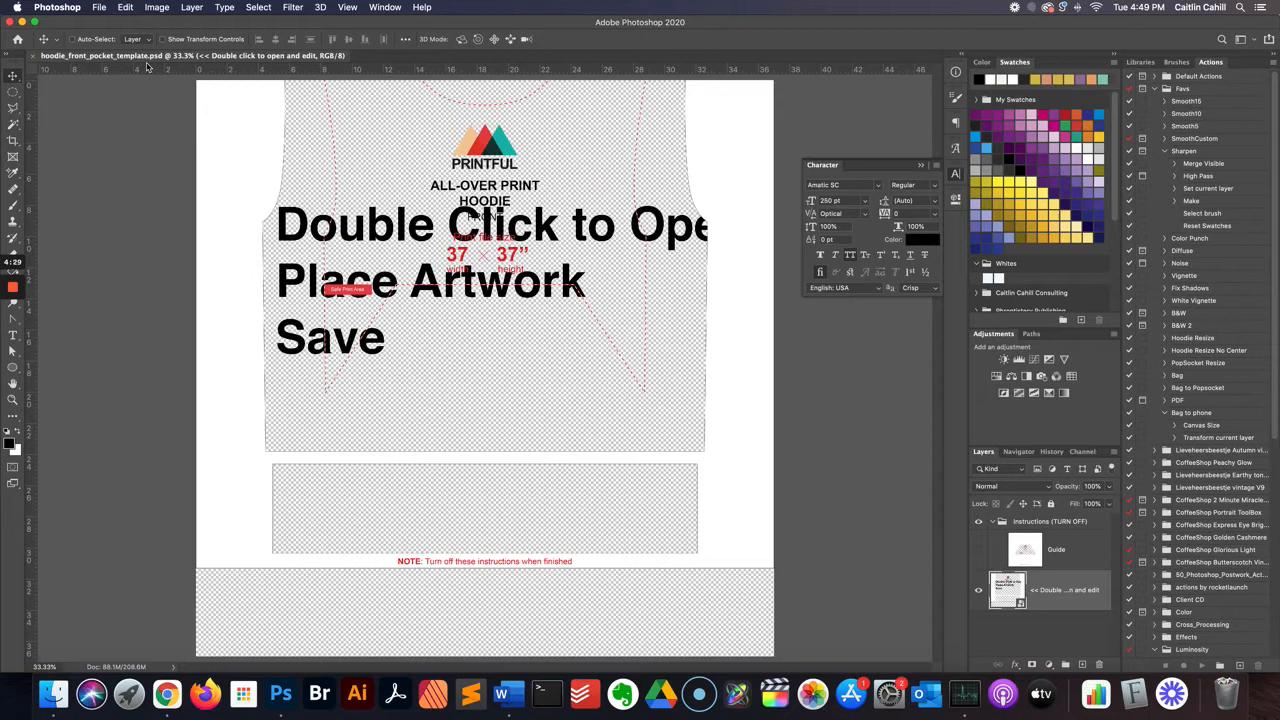
mouse_move(988, 460)
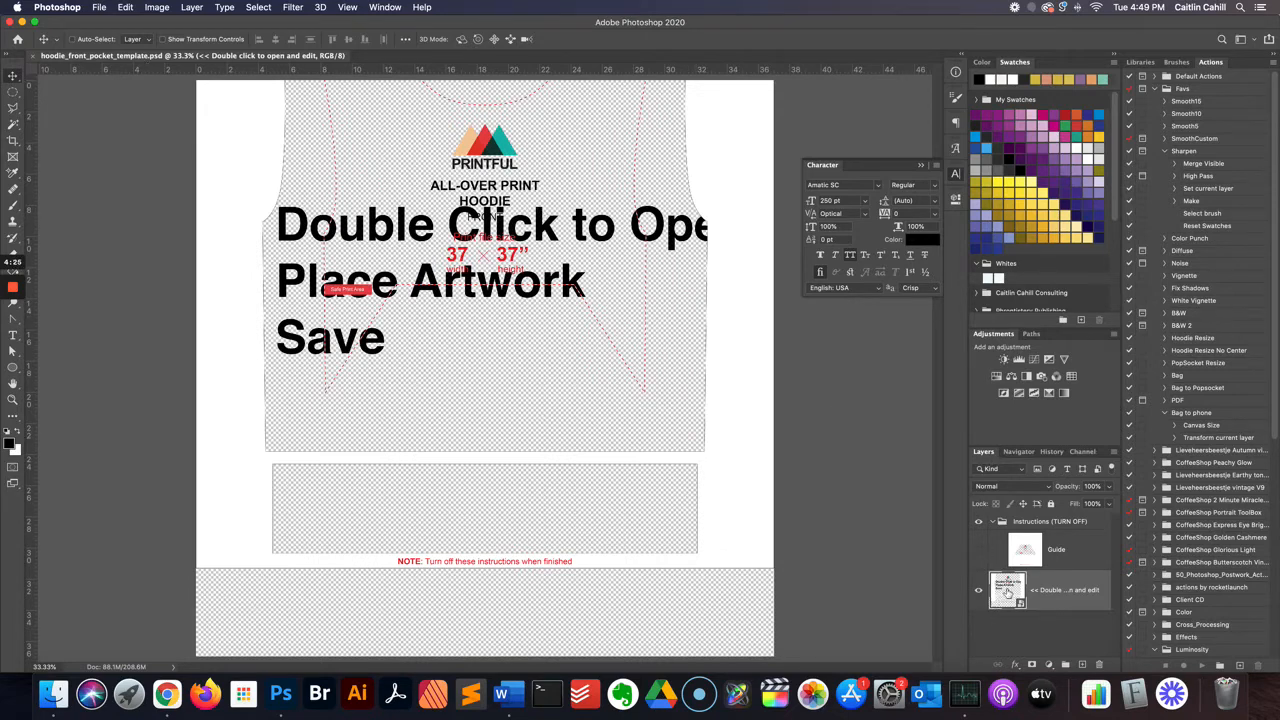
mouse_move(1008, 590)
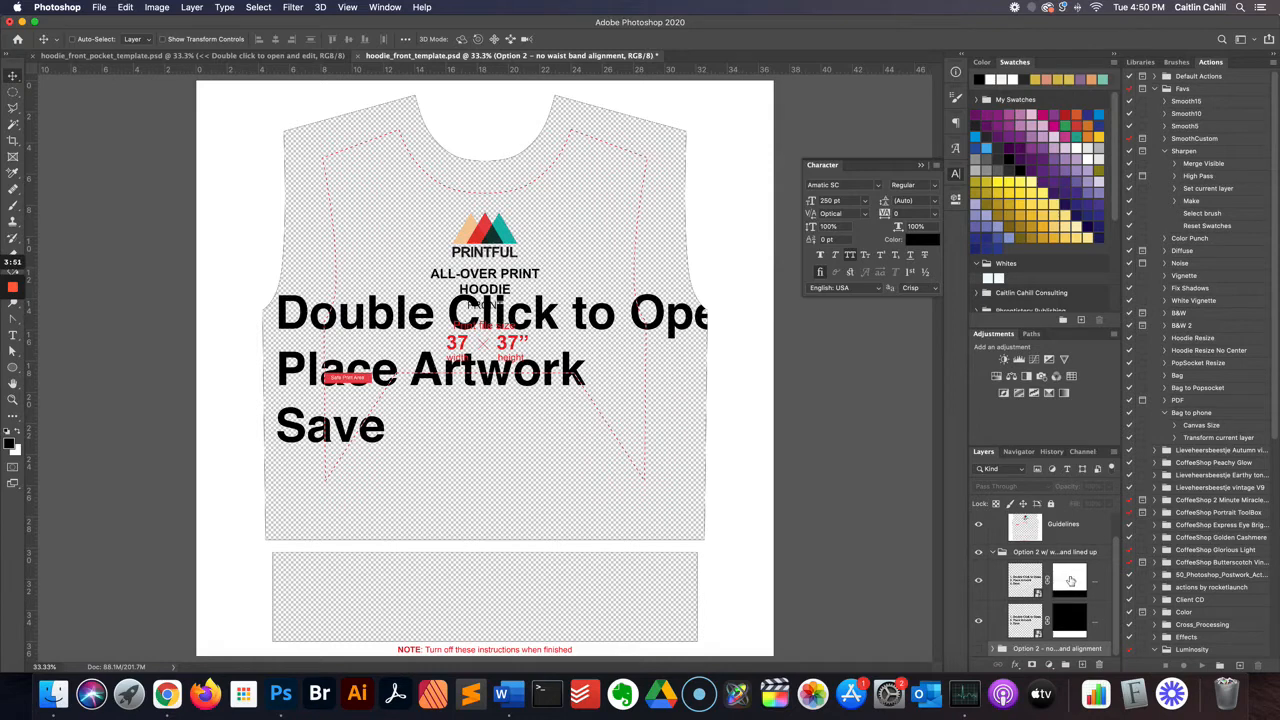
mouse_move(1008, 604)
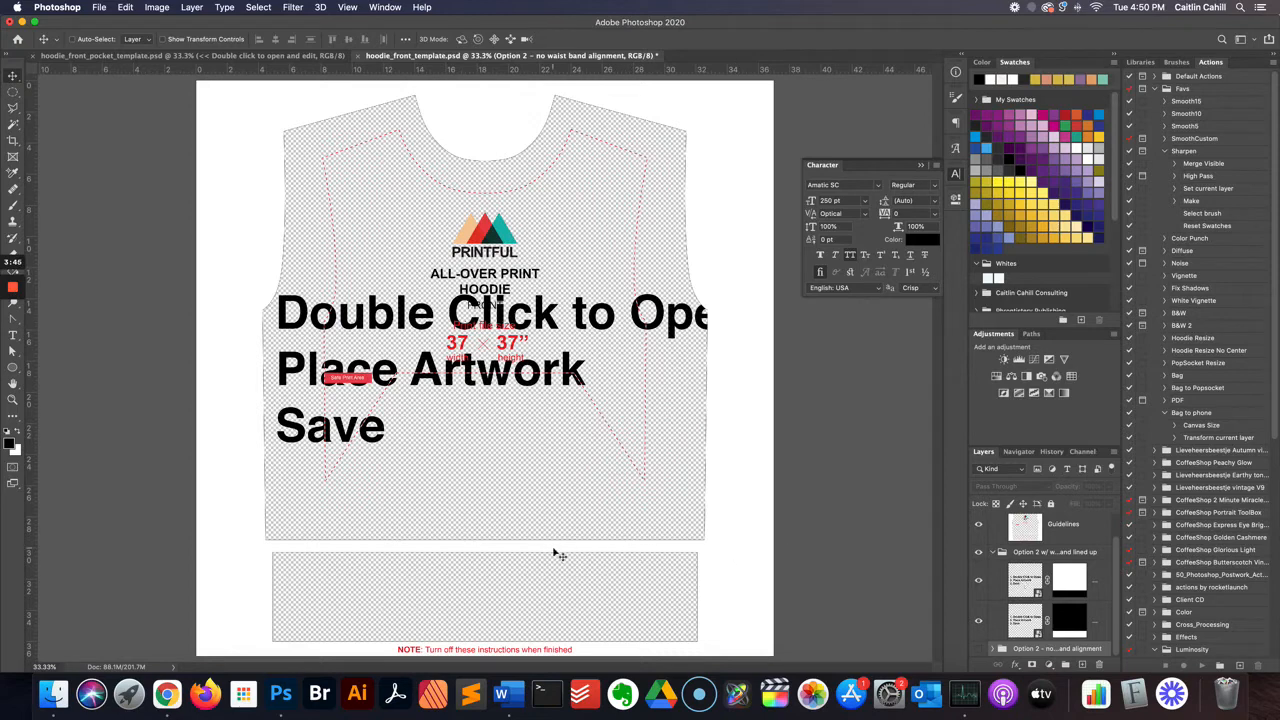
mouse_move(548, 556)
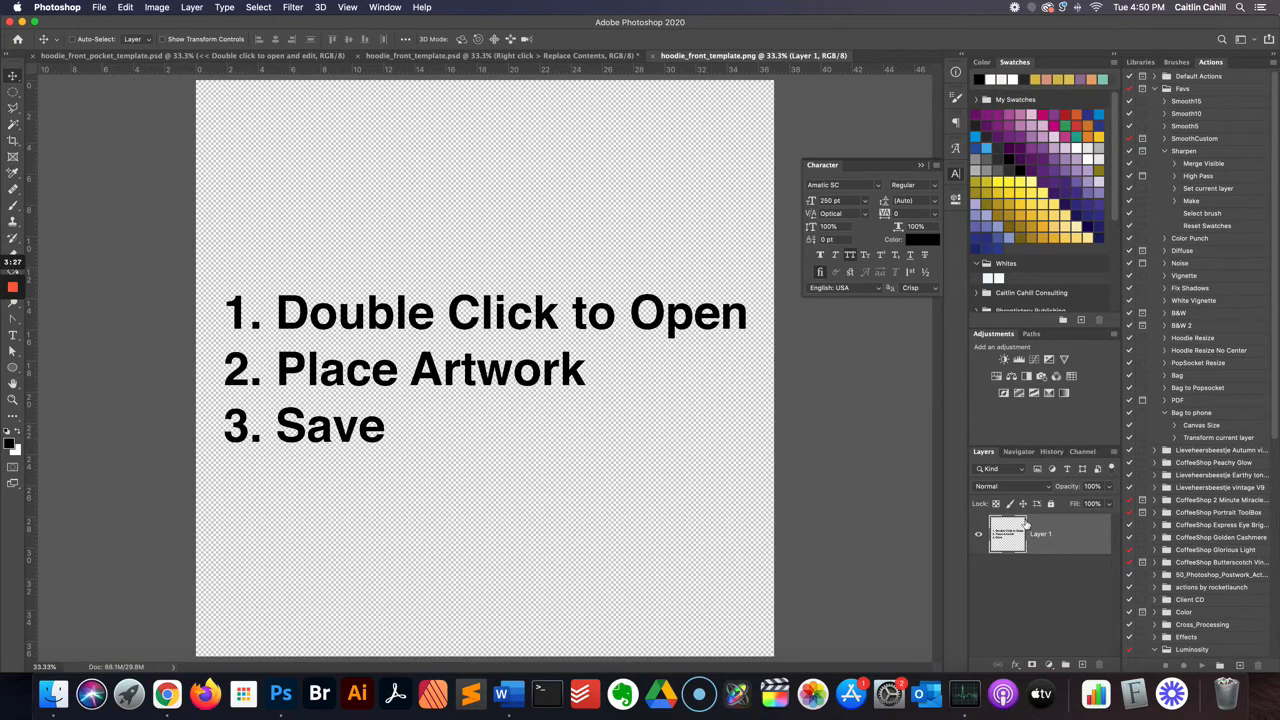
mouse_move(1008, 532)
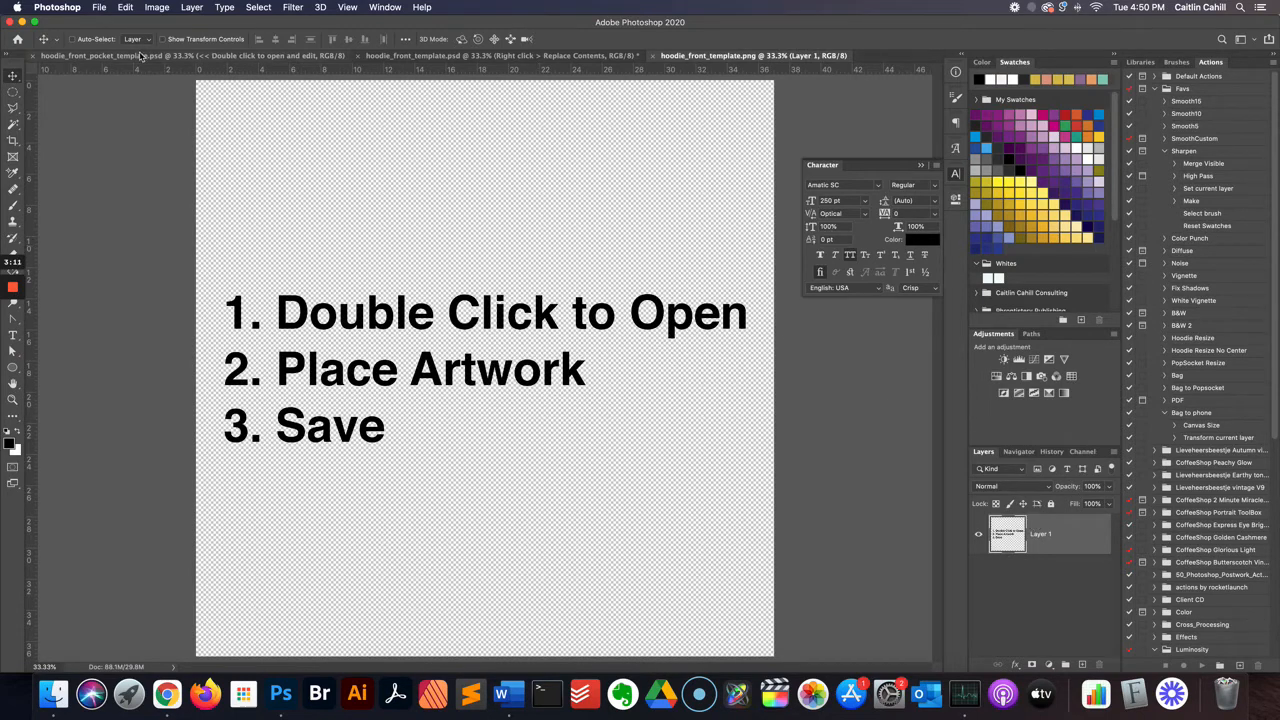
- Place _demo.jpg from the Illustrations folder as an embedded layer in the front artwork file
click(100, 8)
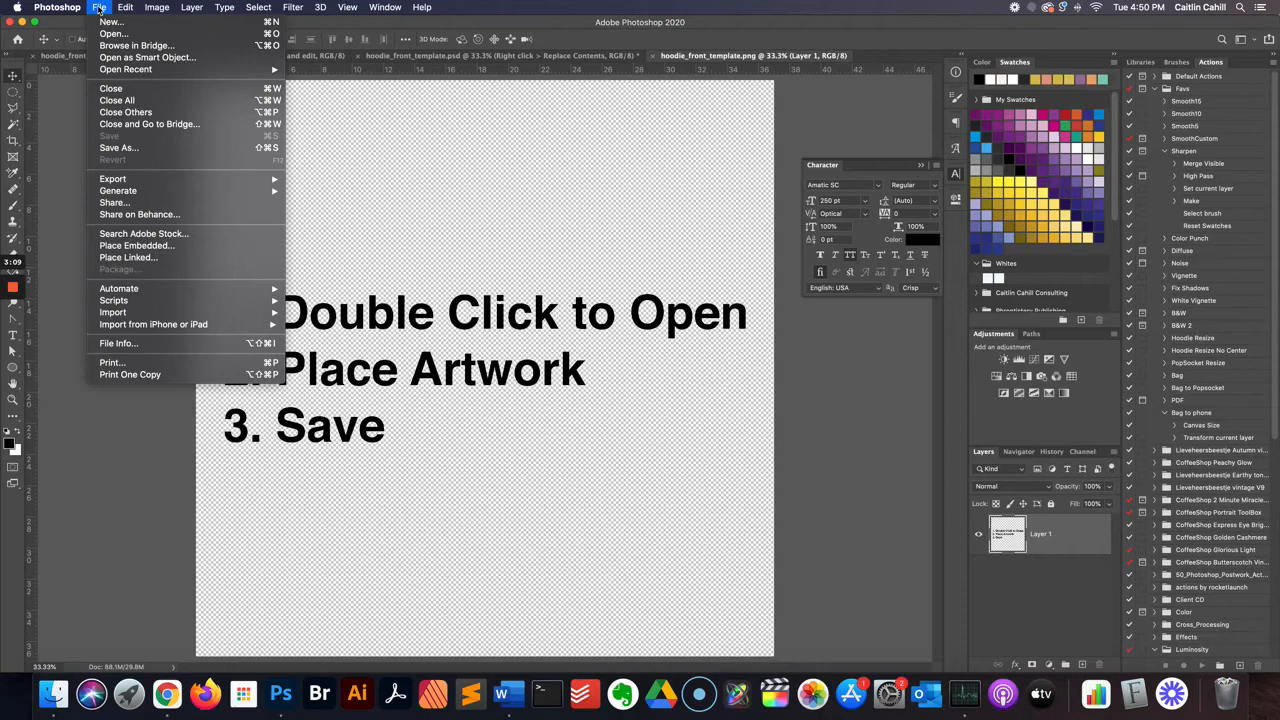
mouse_move(128, 256)
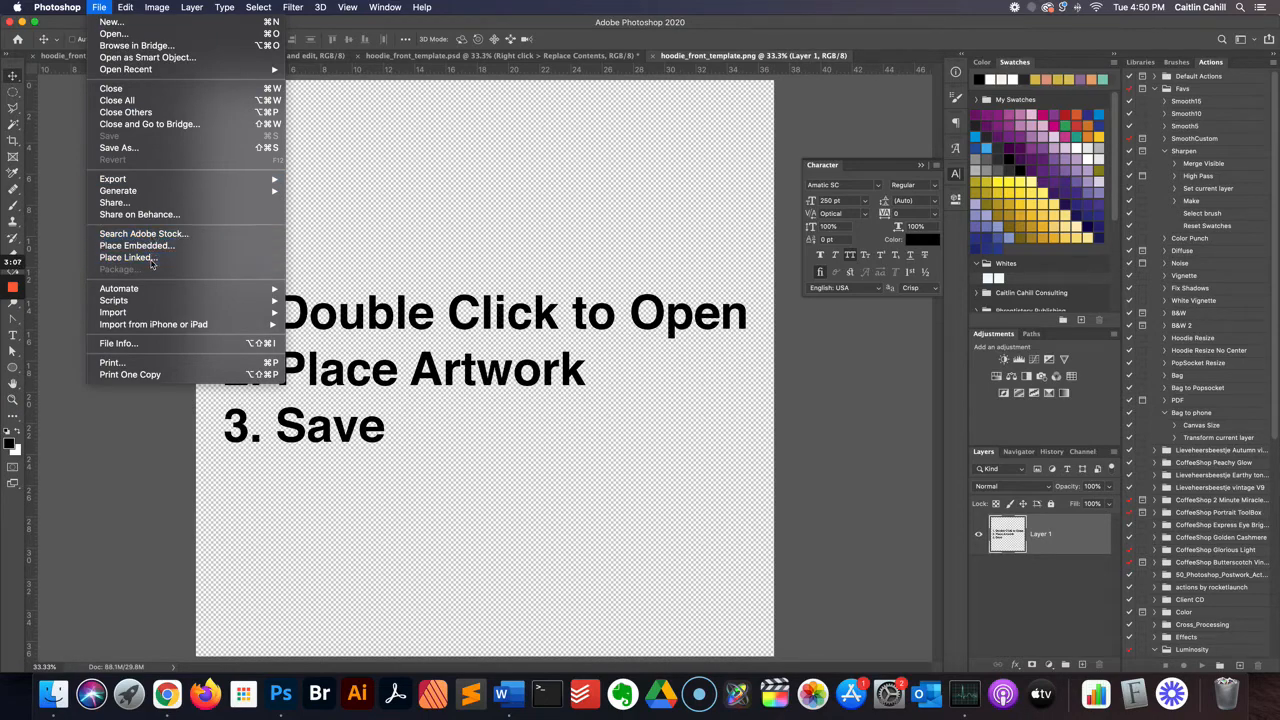
click(128, 256)
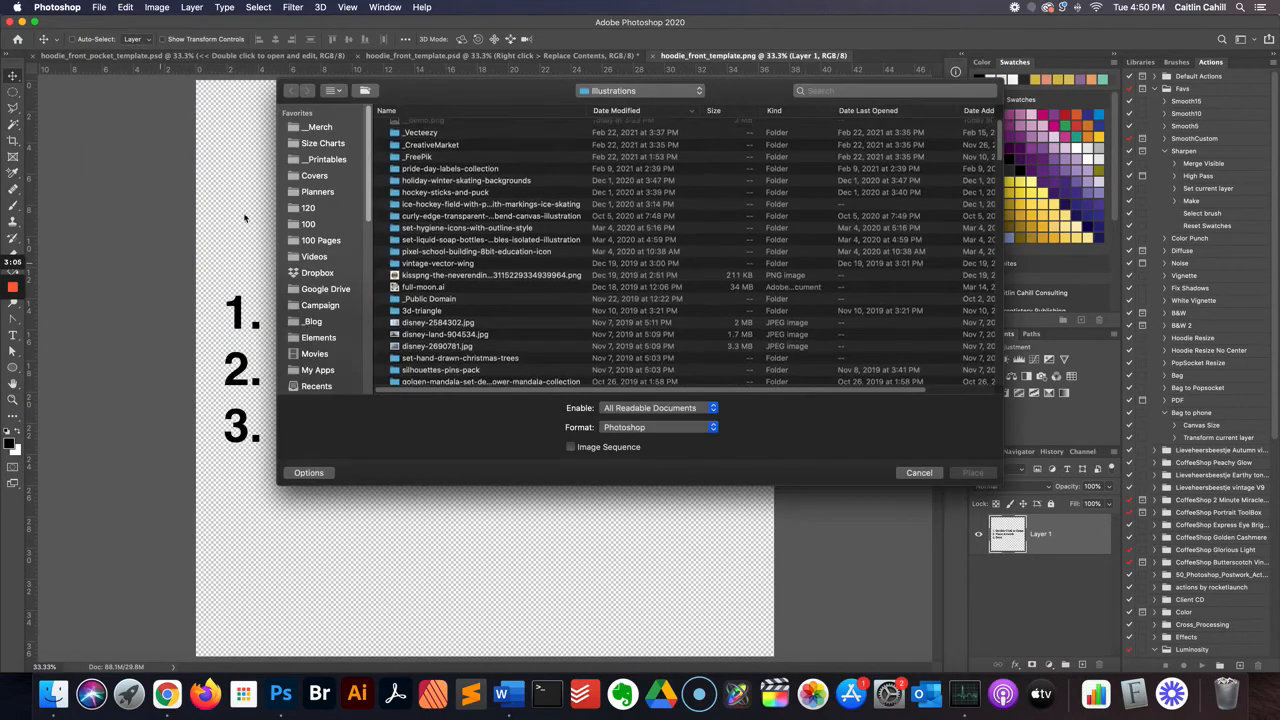
click(424, 124)
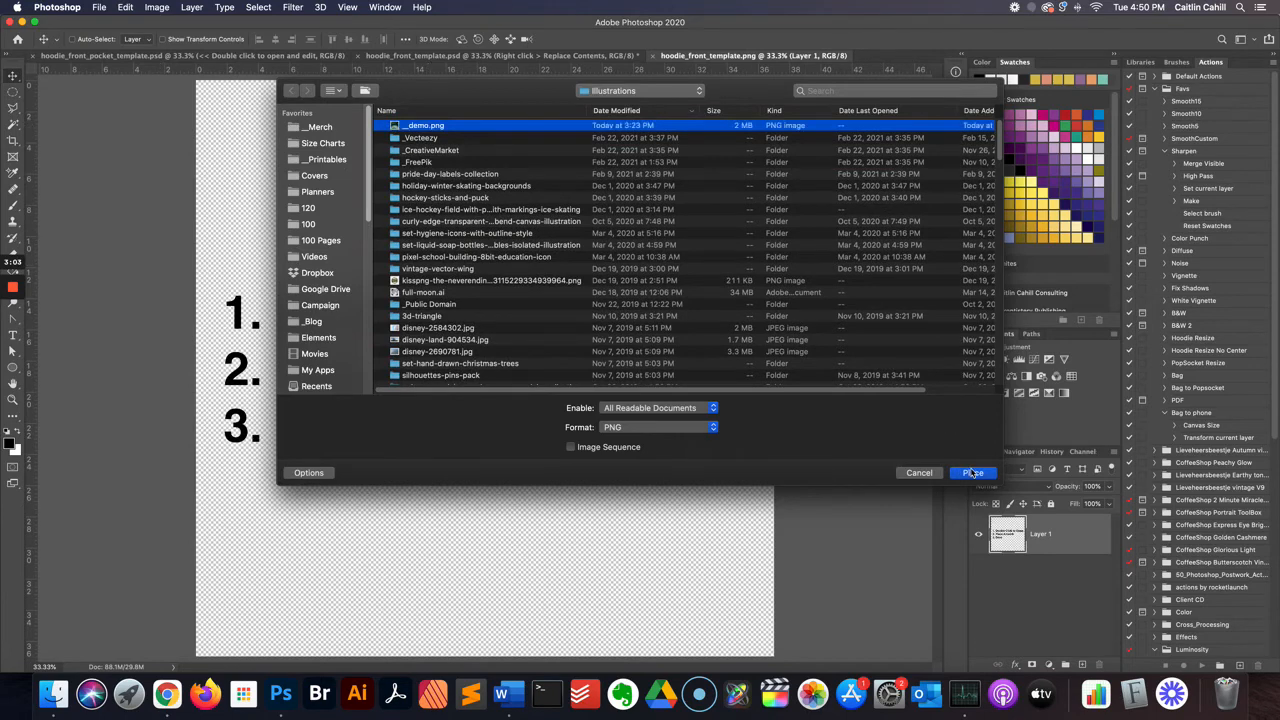
click(972, 472)
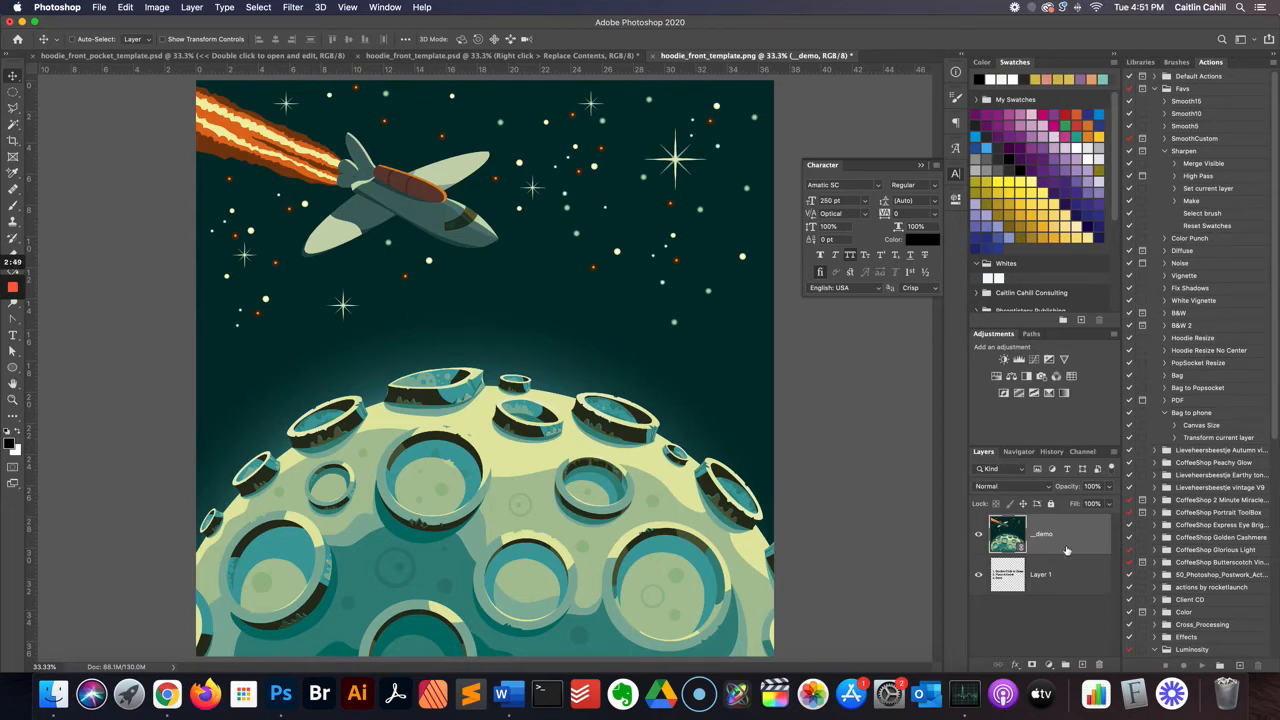
- Delete the instructions layer (Layer 1) and save the smart-object artwork file with Cmd+S
click(1040, 574)
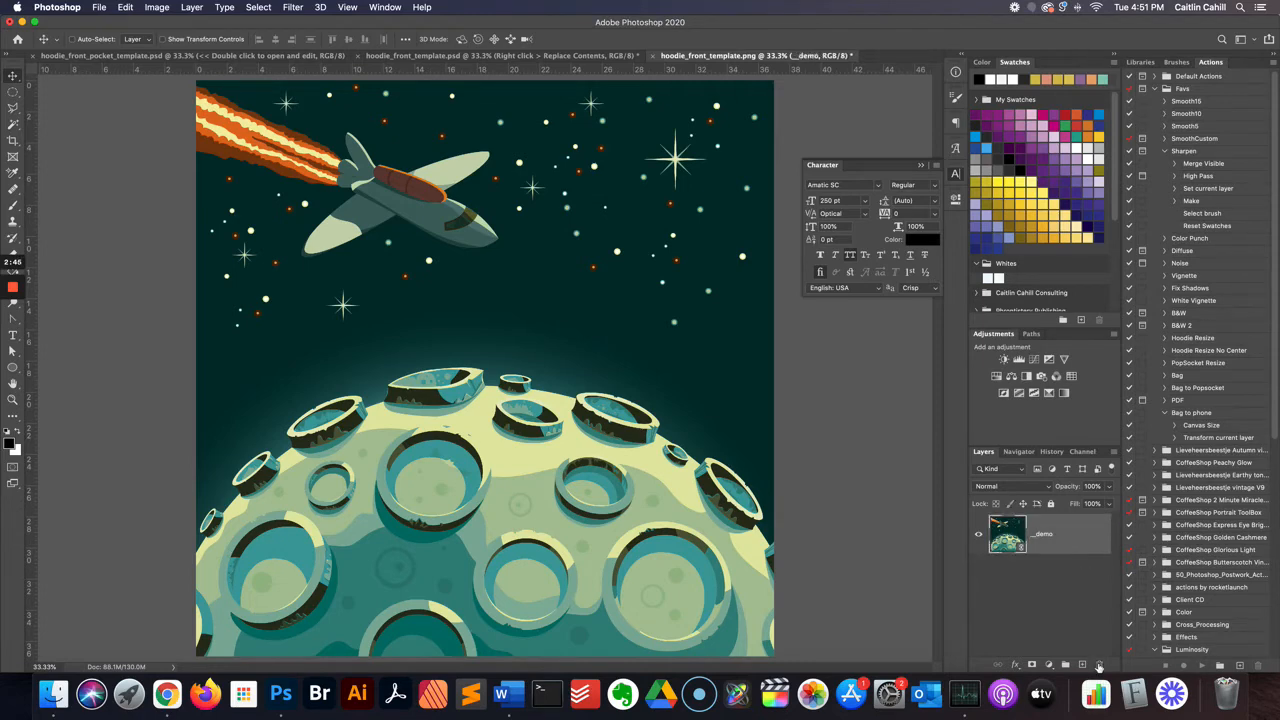
mouse_move(1076, 544)
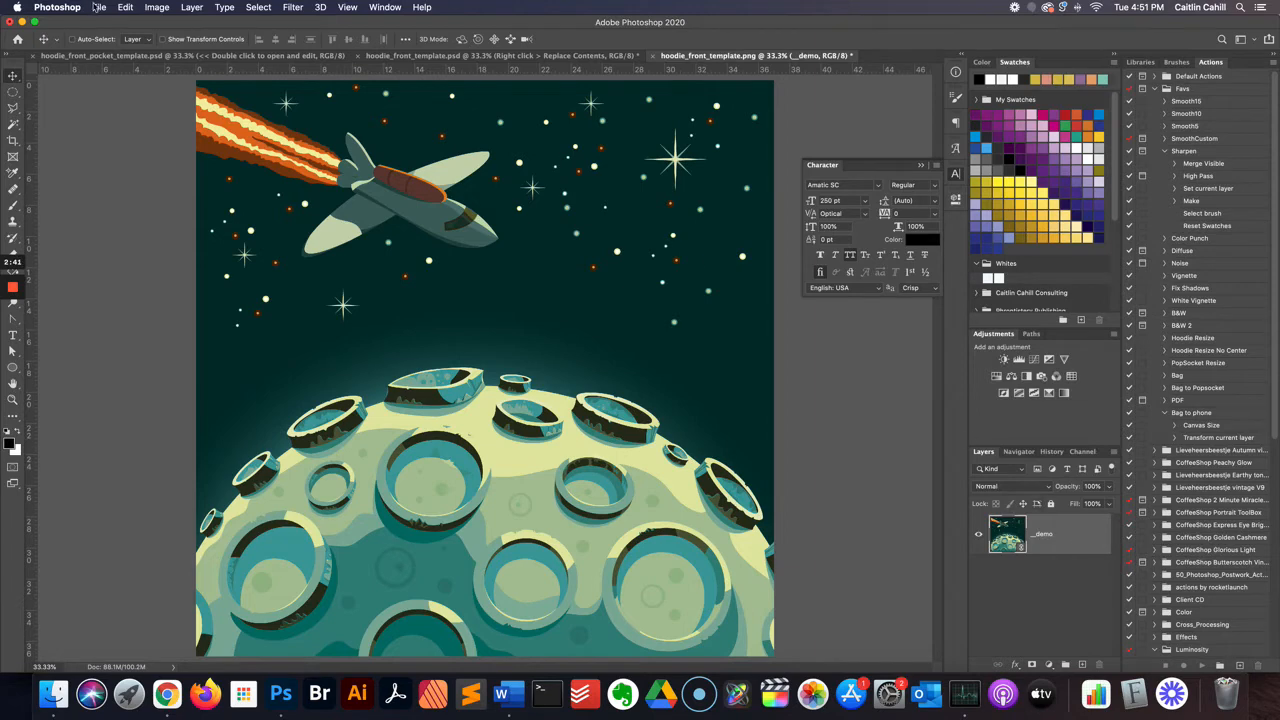
click(100, 8)
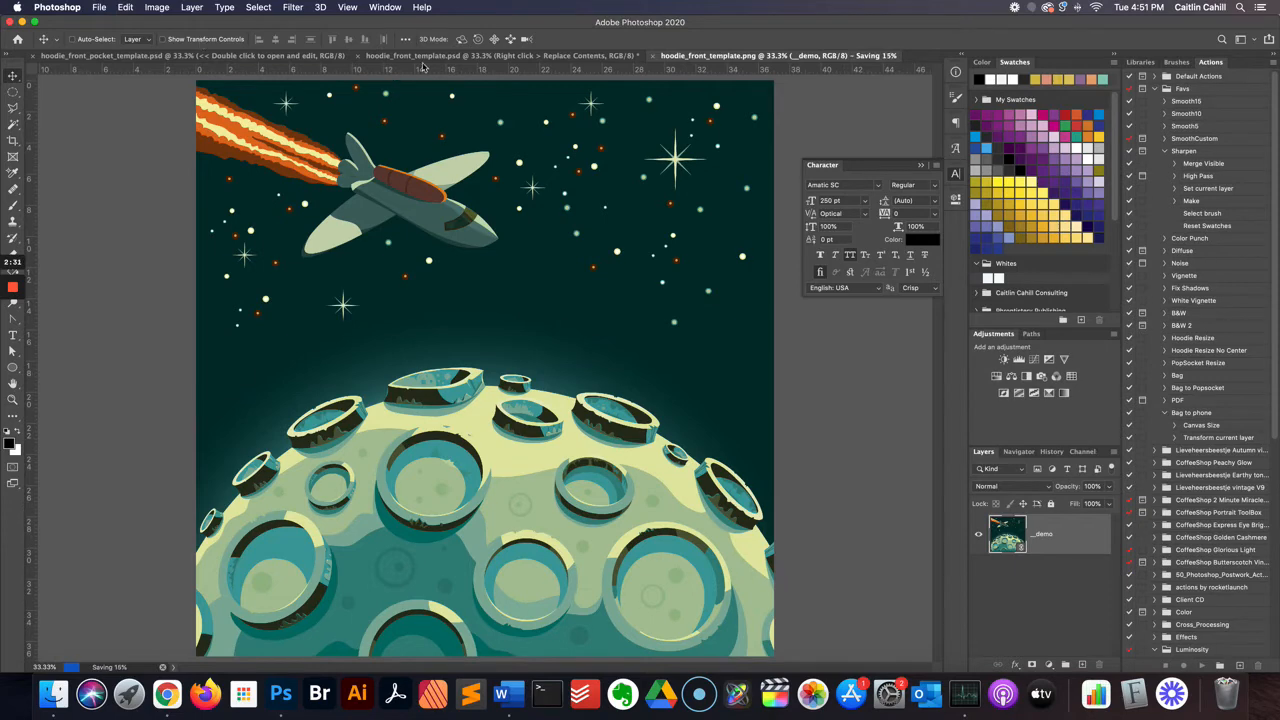
mouse_move(438, 64)
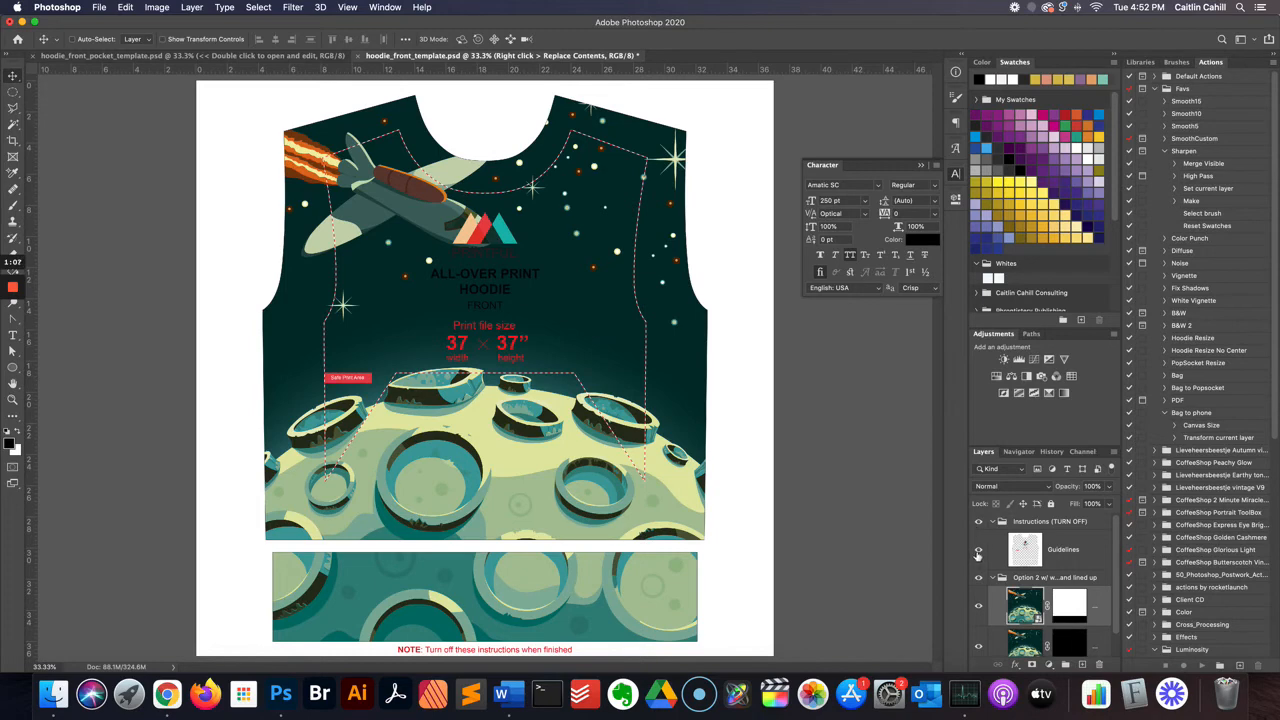
mouse_move(978, 550)
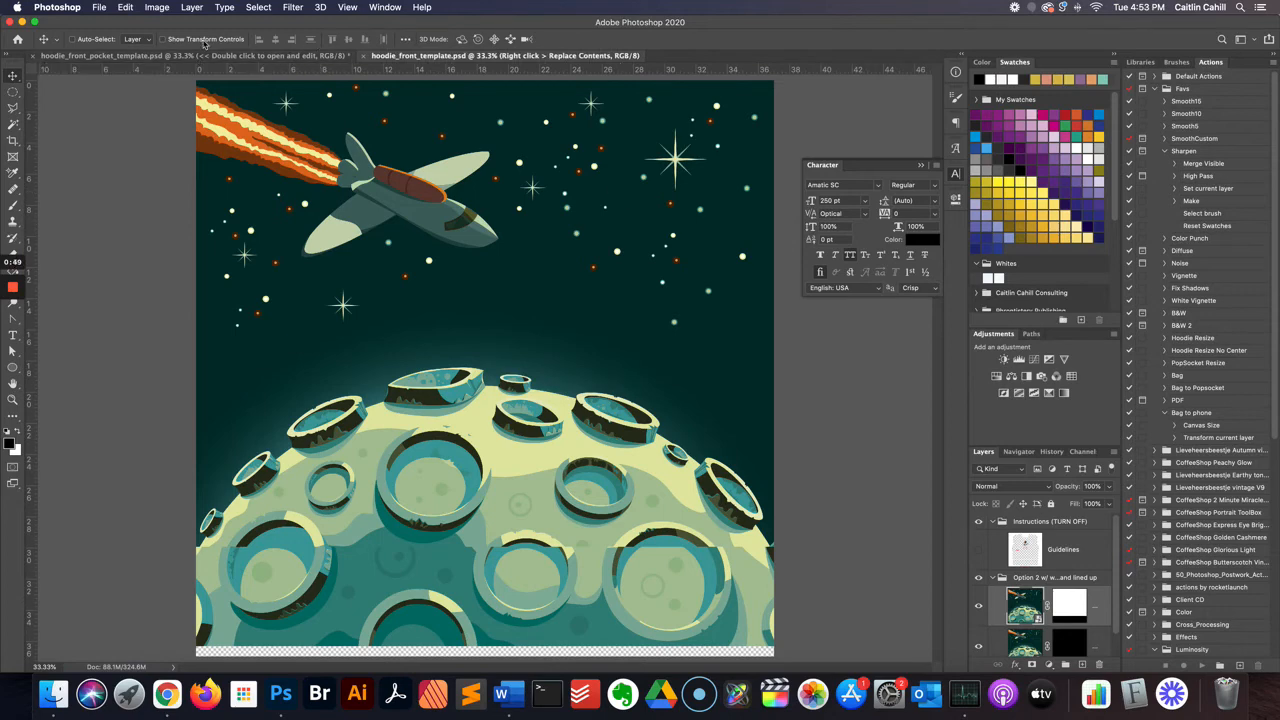
- Show the File > Export submenu for the finished hoodie front template
click(100, 8)
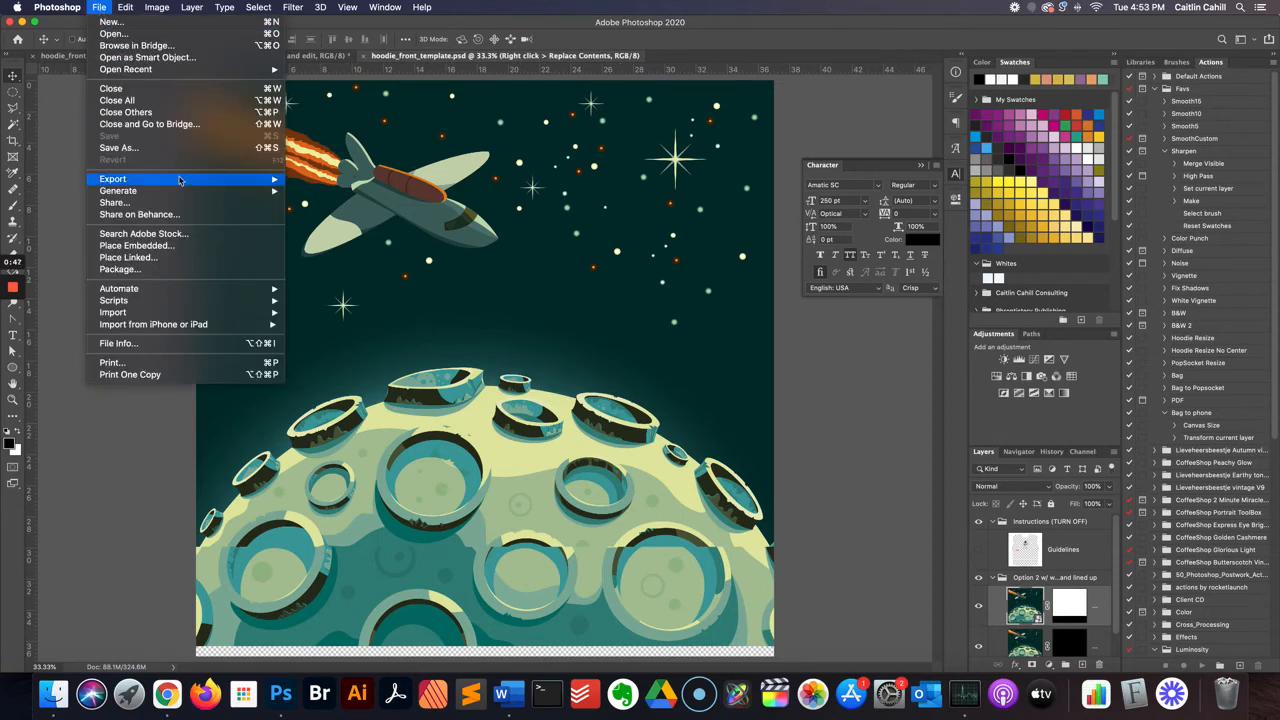
click(112, 178)
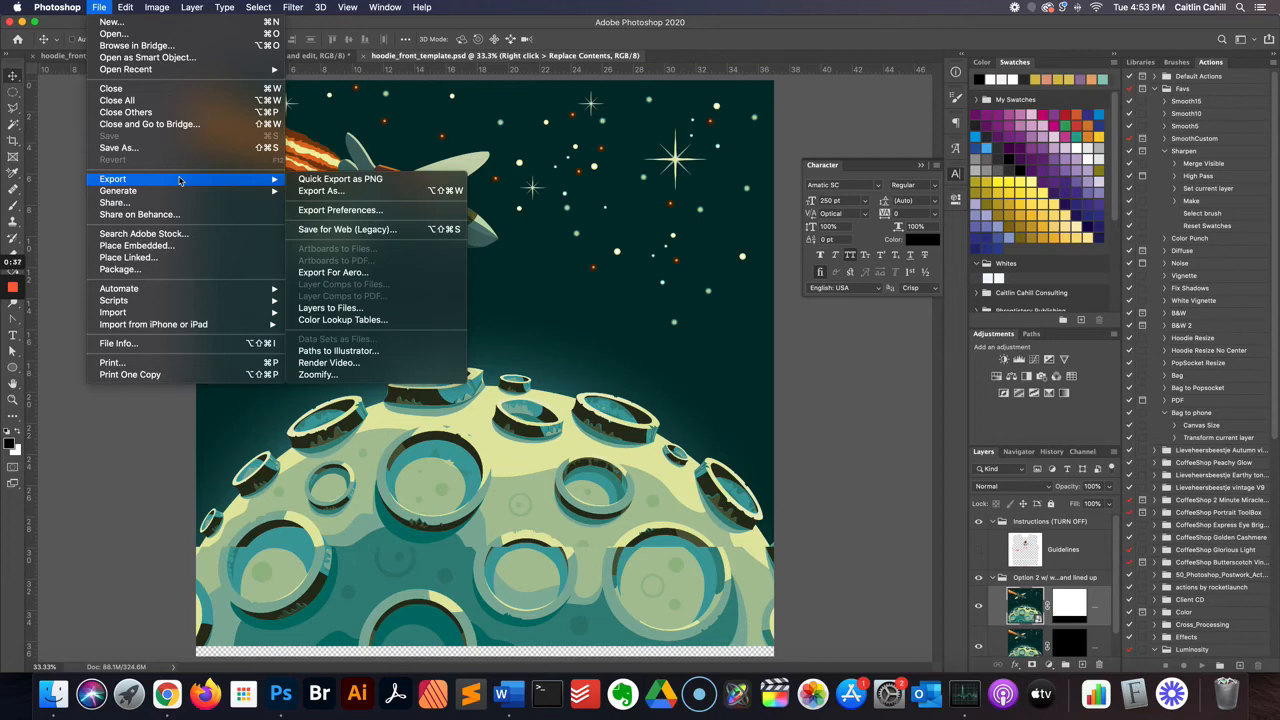
mouse_move(796, 496)
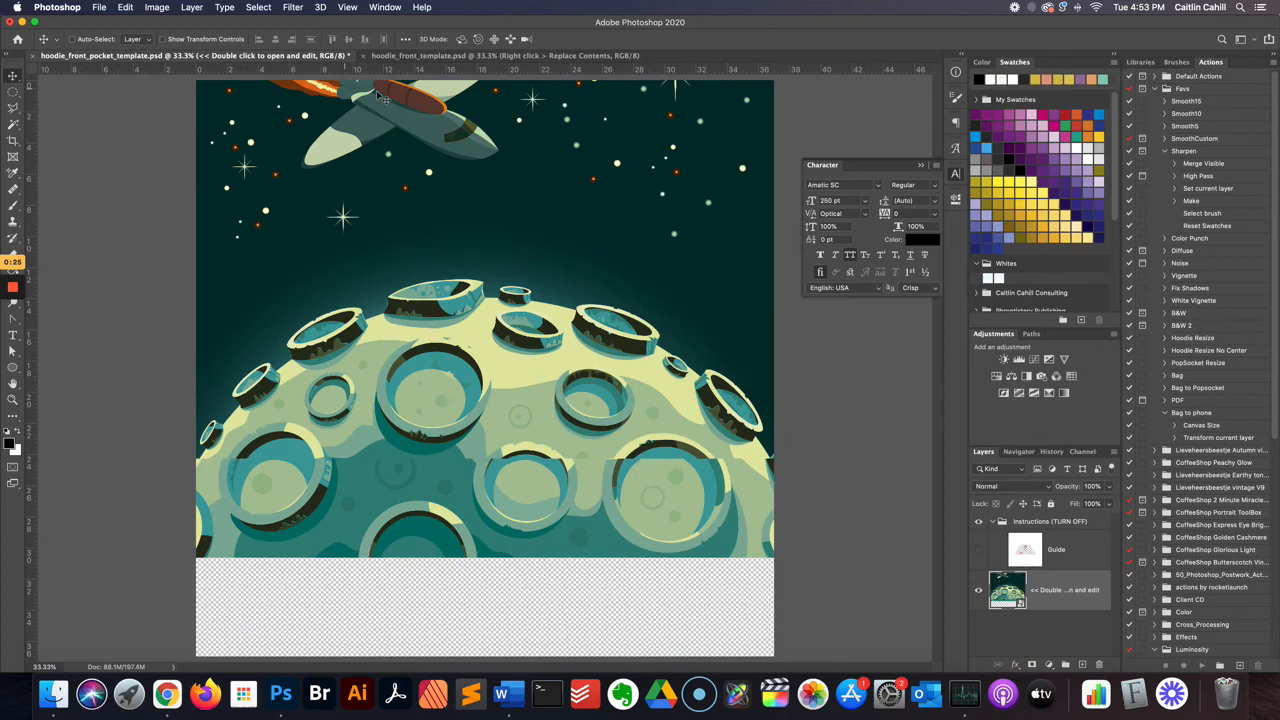
mouse_move(516, 272)
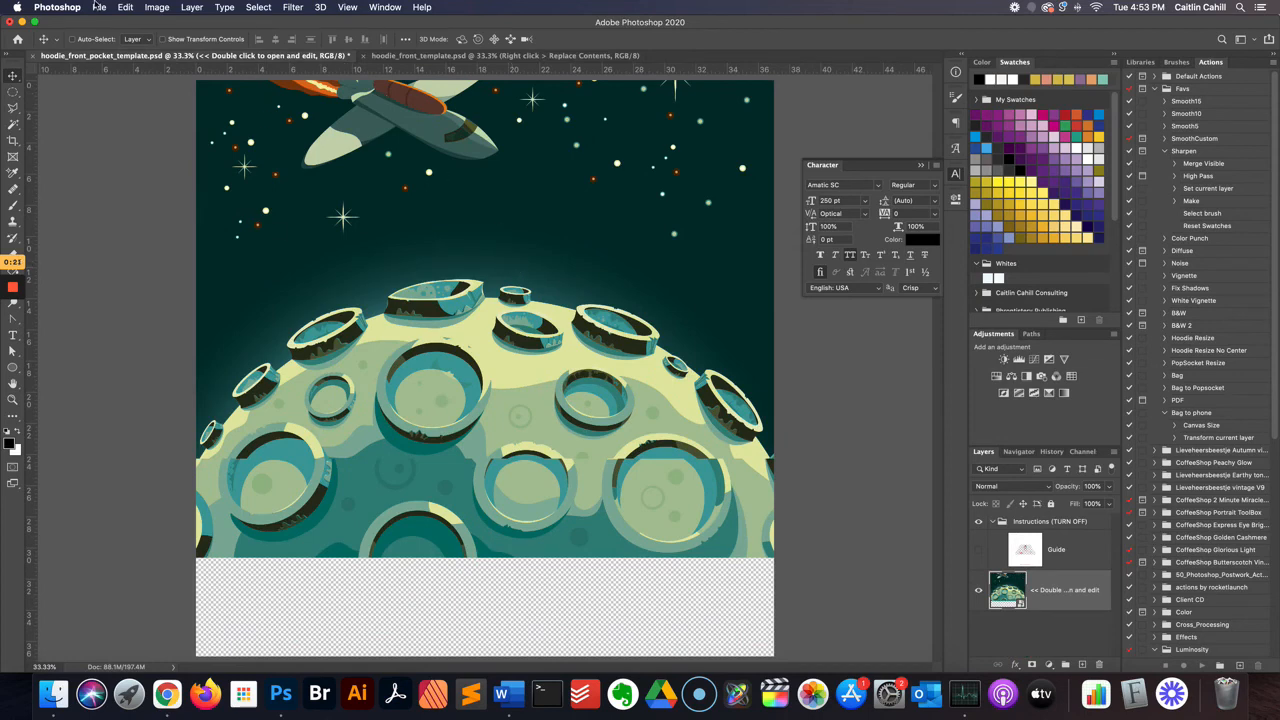
- Show the File menu for the pocket template containing the space artwork, heading toward Export
click(100, 8)
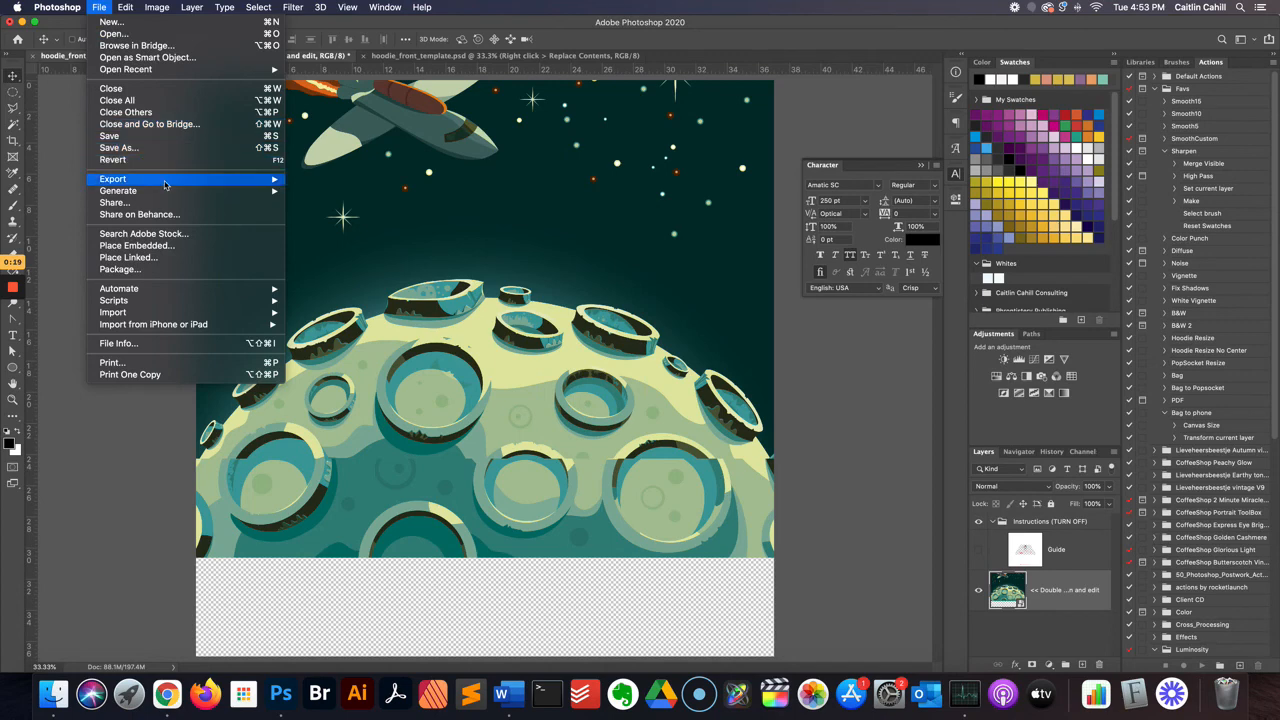
mouse_move(112, 178)
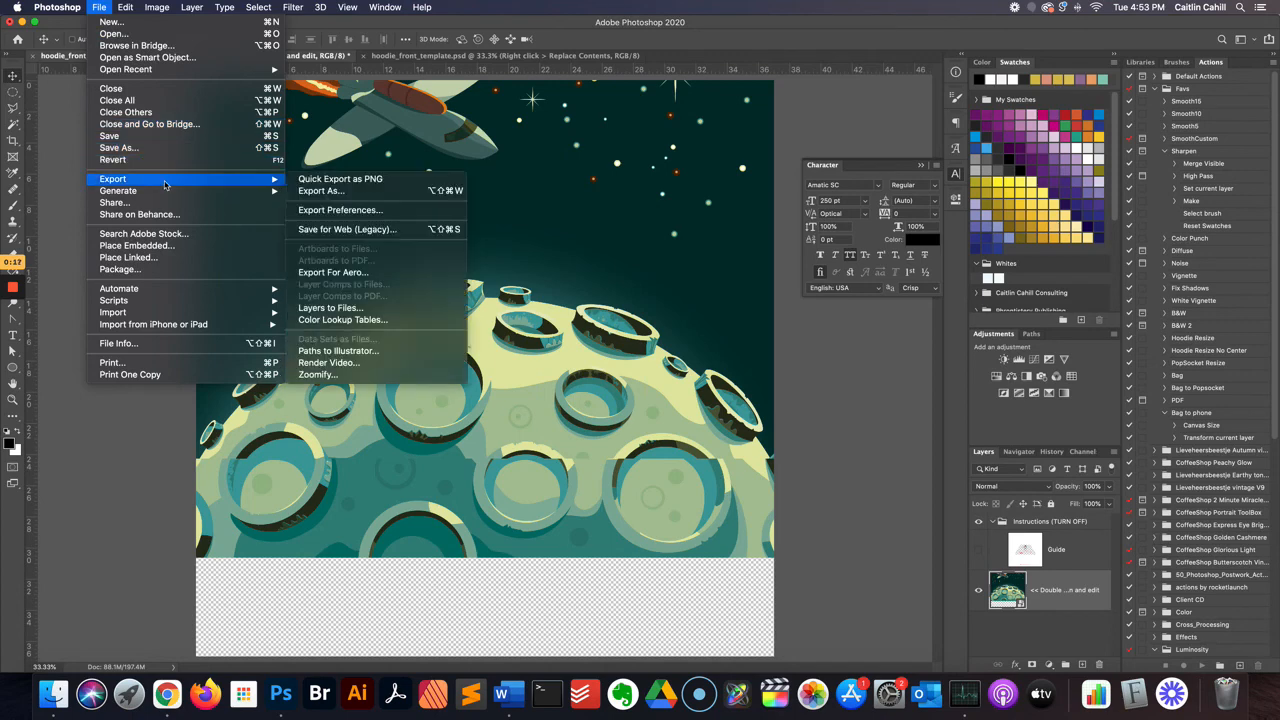